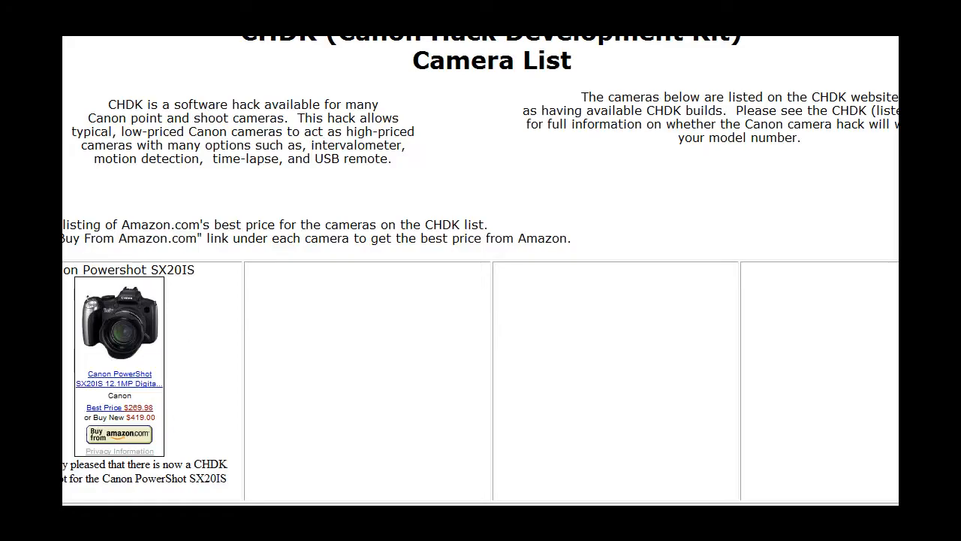
scroll("down", 3)
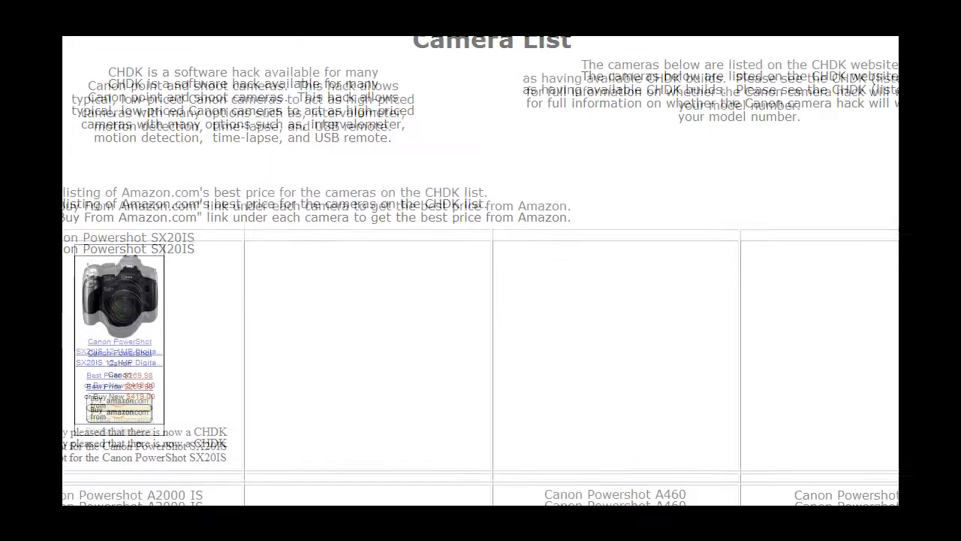
scroll("down", 3)
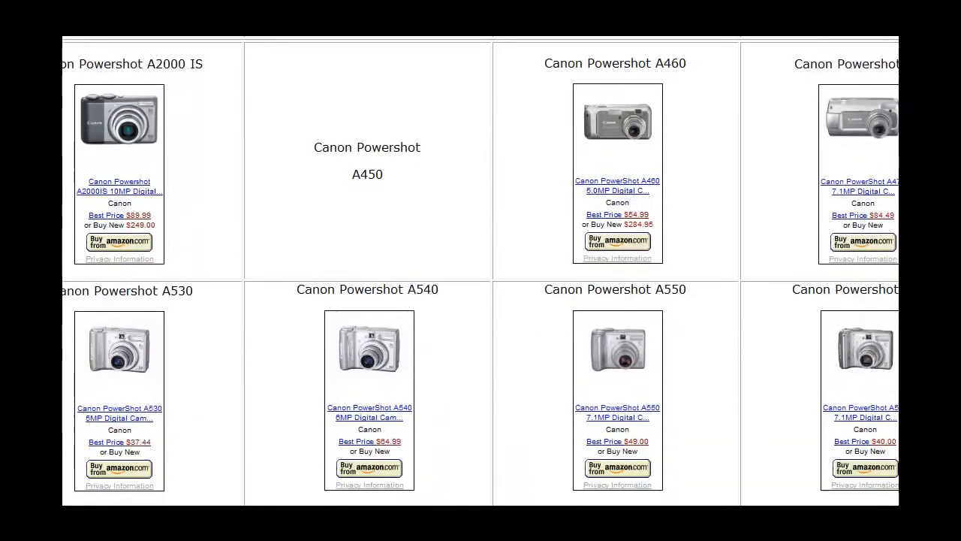
scroll("down", 3)
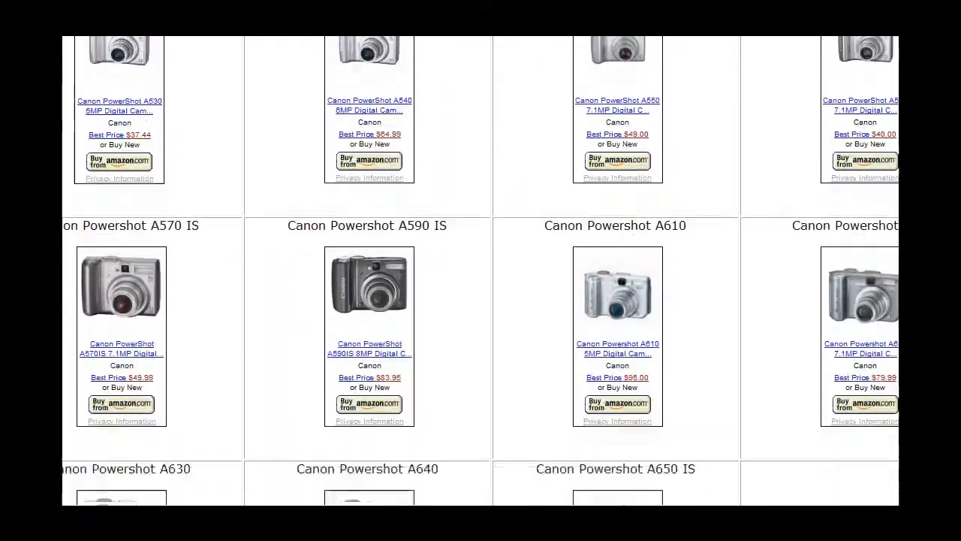
scroll("down", 3)
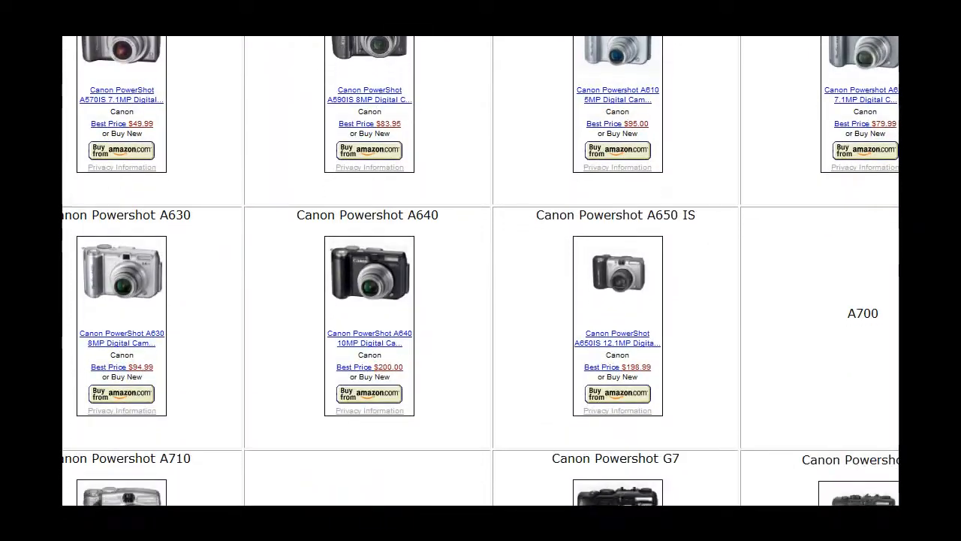
scroll("down", 3)
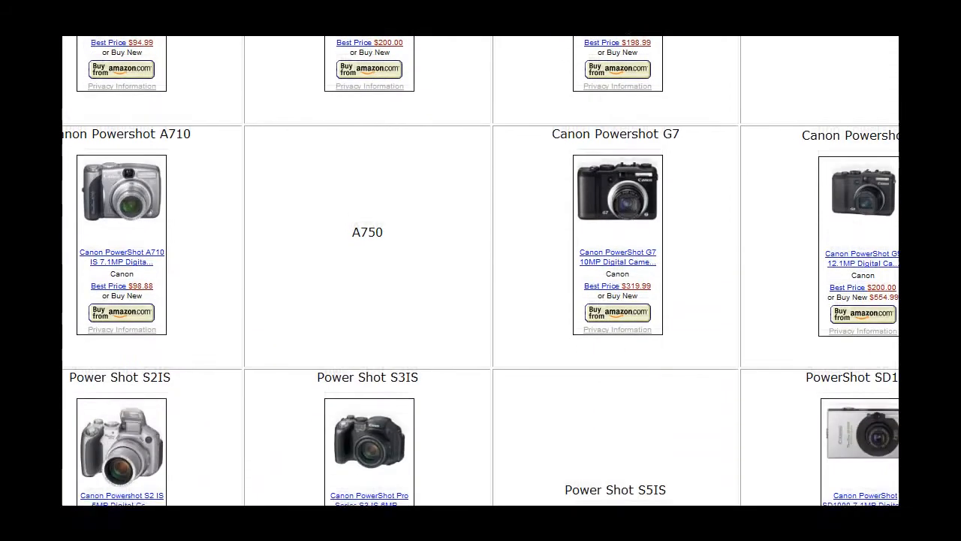
scroll("down", 3)
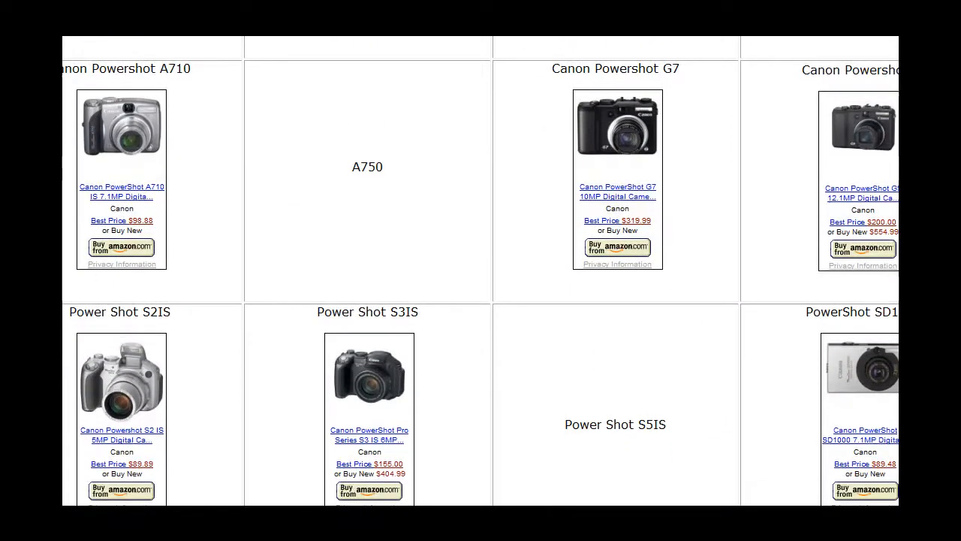
scroll("down", 3)
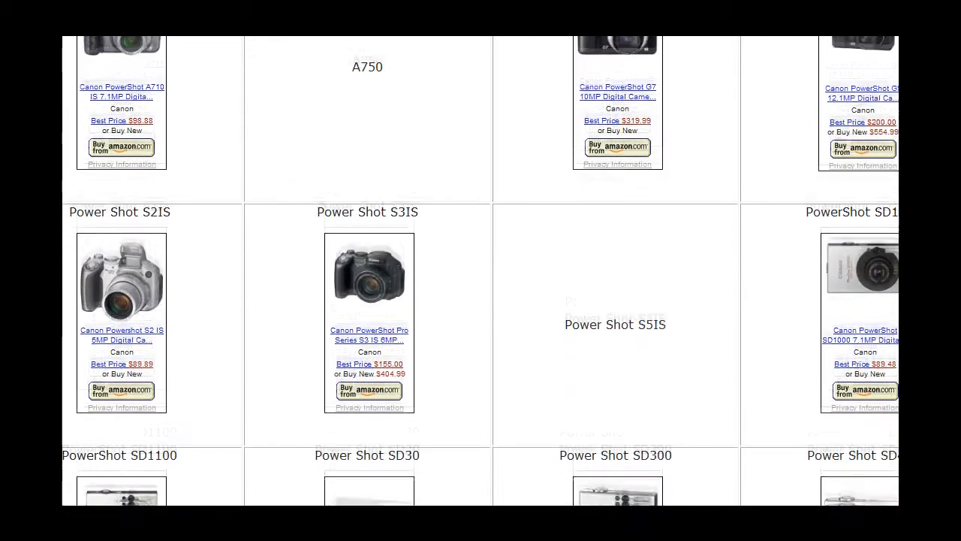
scroll("down", 3)
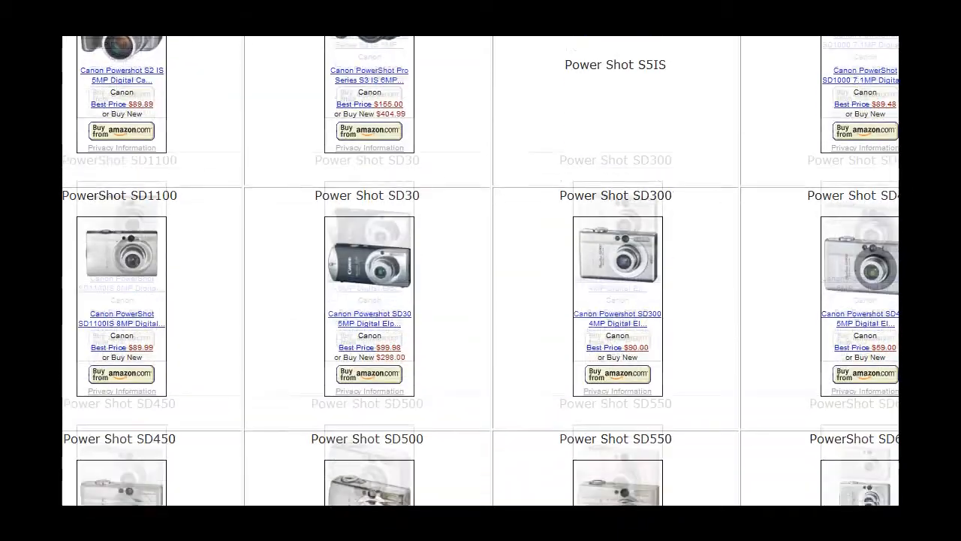
scroll("down", 3)
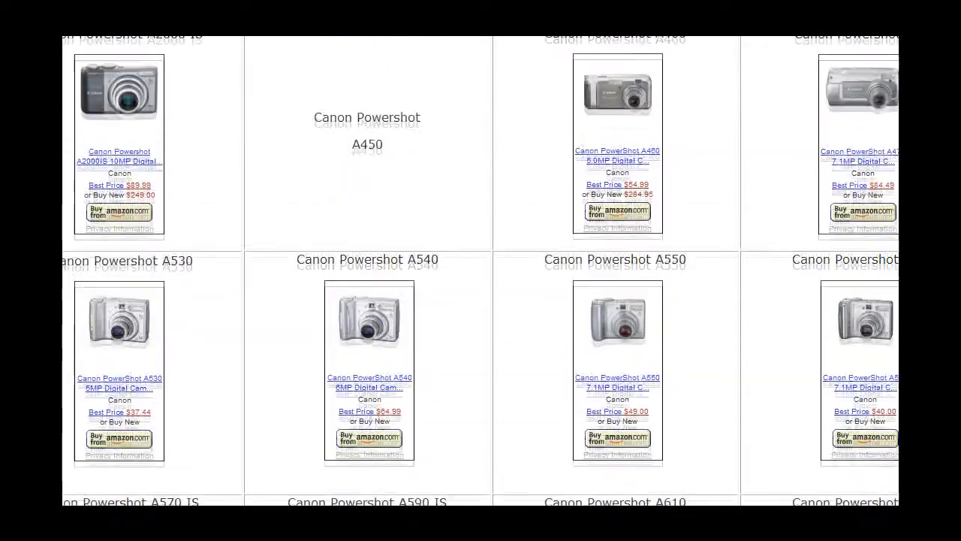
scroll("down", 3)
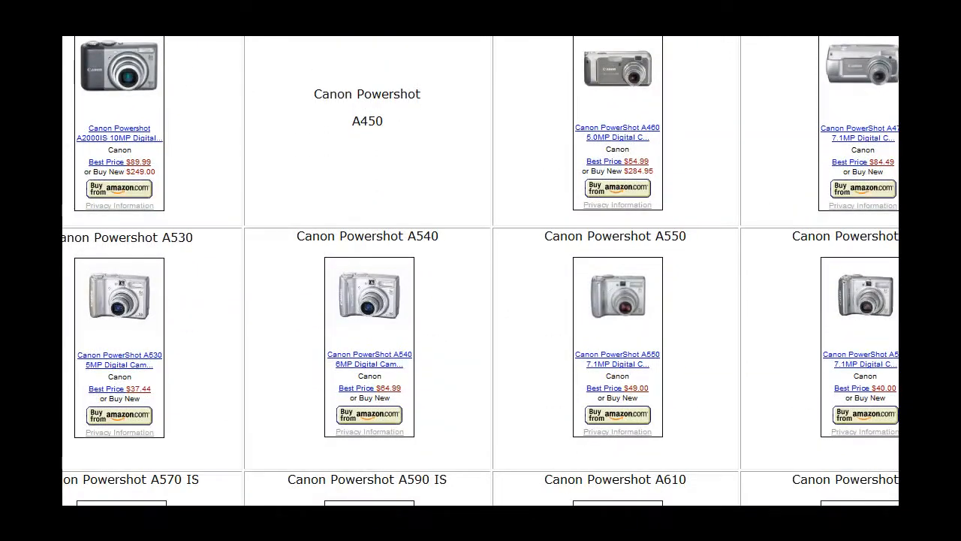